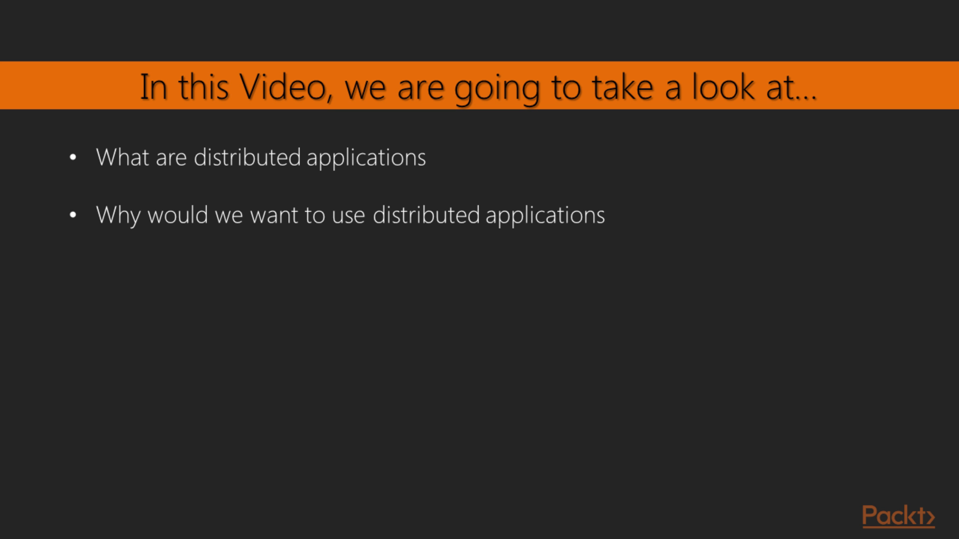
{"action": "key", "text": "right"}
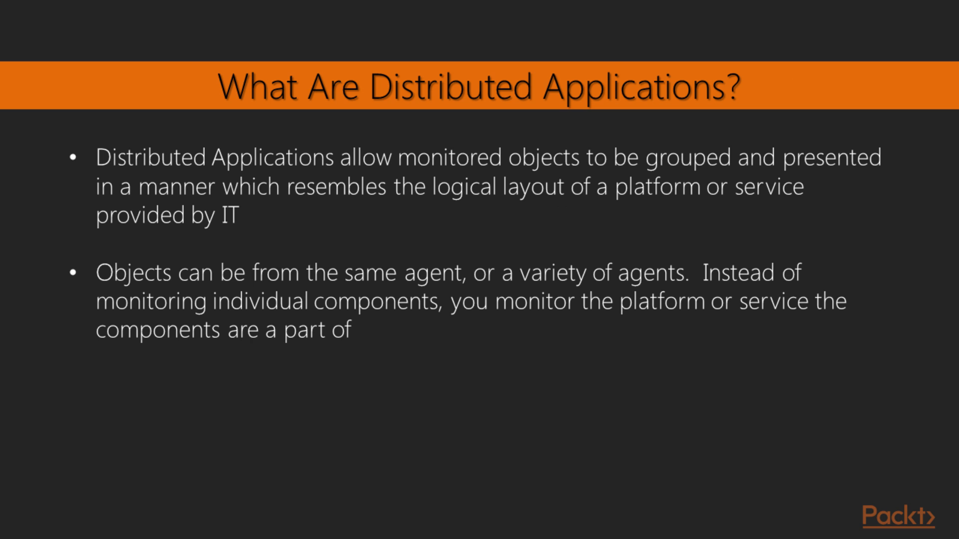